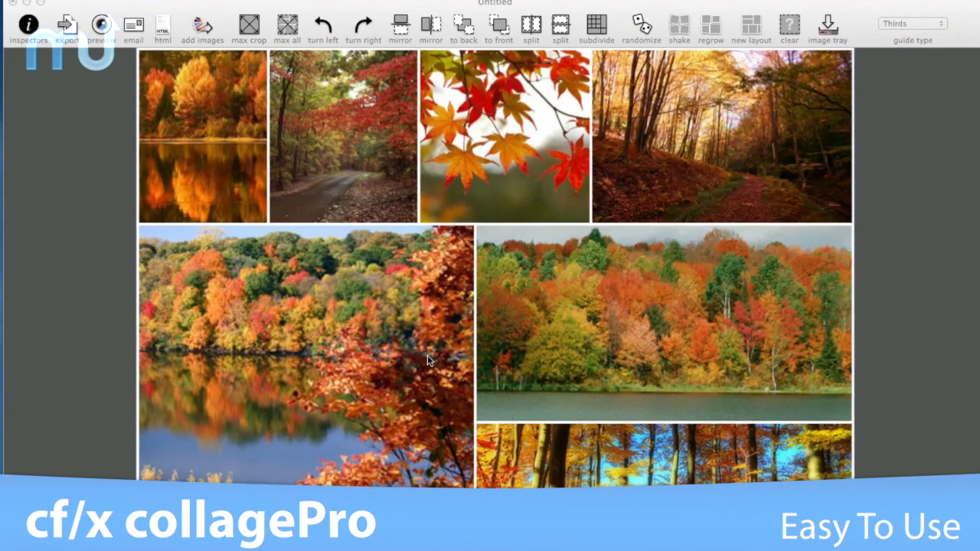
- Show the Inspector panels with the autumn collage's paper format, margins and background settings
{"action": "left_click", "coordinate": [44, 25]}
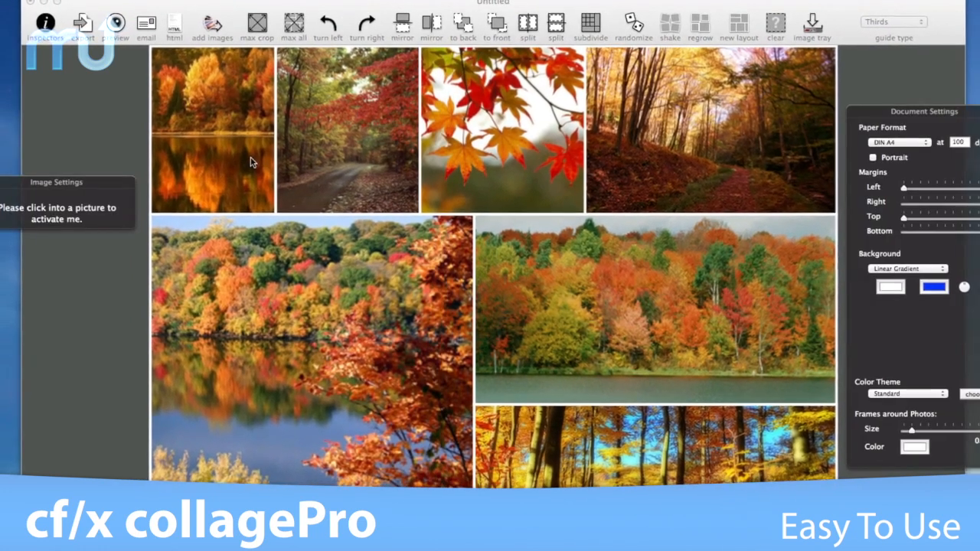
- Apply the Christmas tree layout with star-shaped frames over the red woven background texture
{"action": "left_click", "coordinate": [222, 125]}
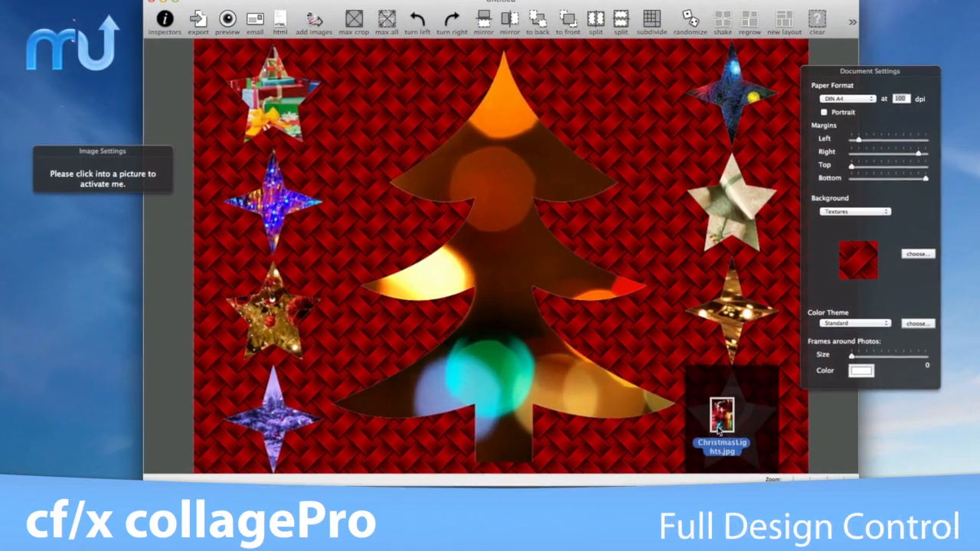
- Export the baby photo collage with Flickr chosen as the Export Image To destination
{"action": "left_click", "coordinate": [917, 254]}
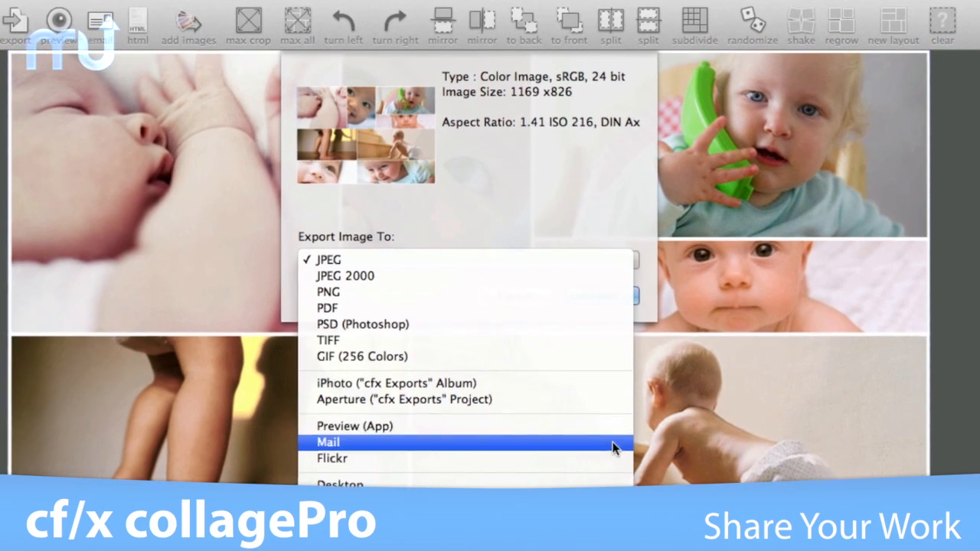
{"action": "left_click", "coordinate": [333, 458]}
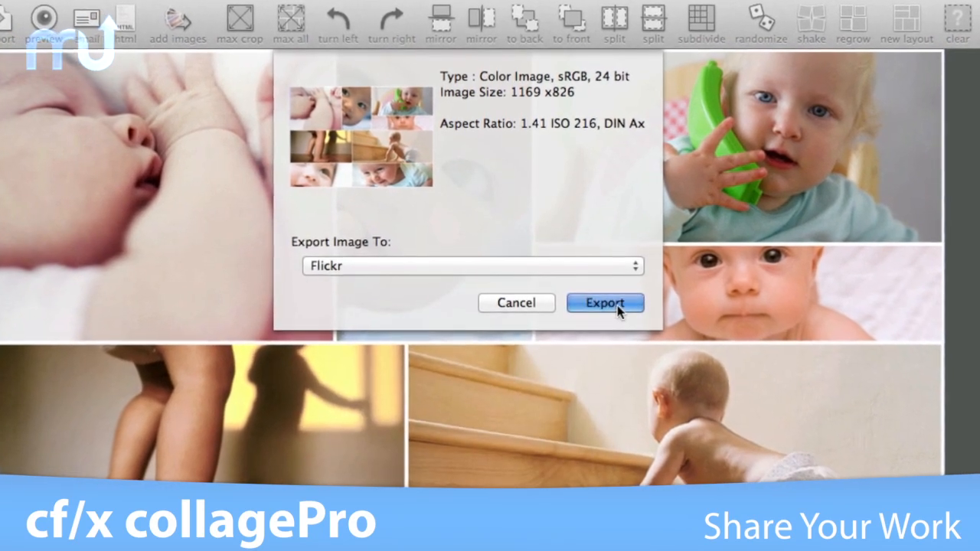
{"action": "left_click", "coordinate": [605, 304]}
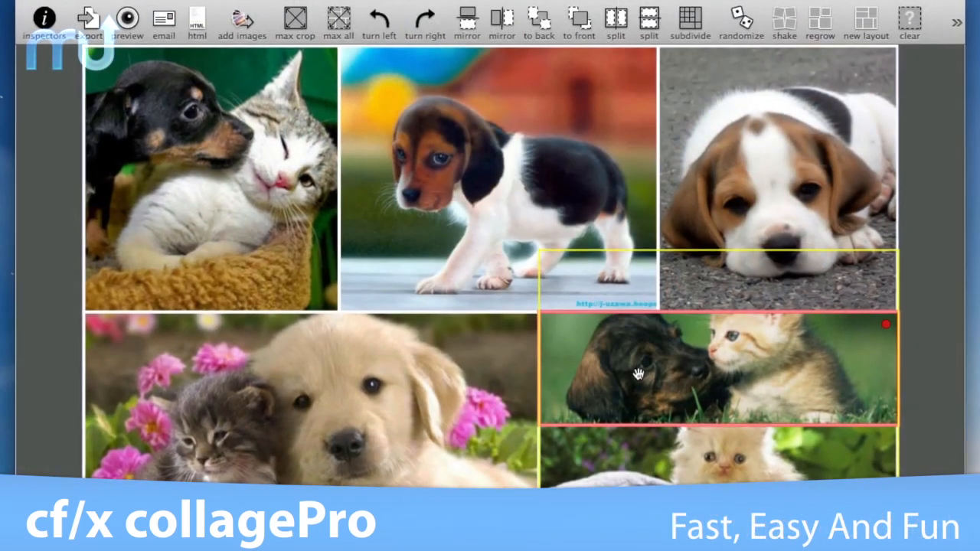